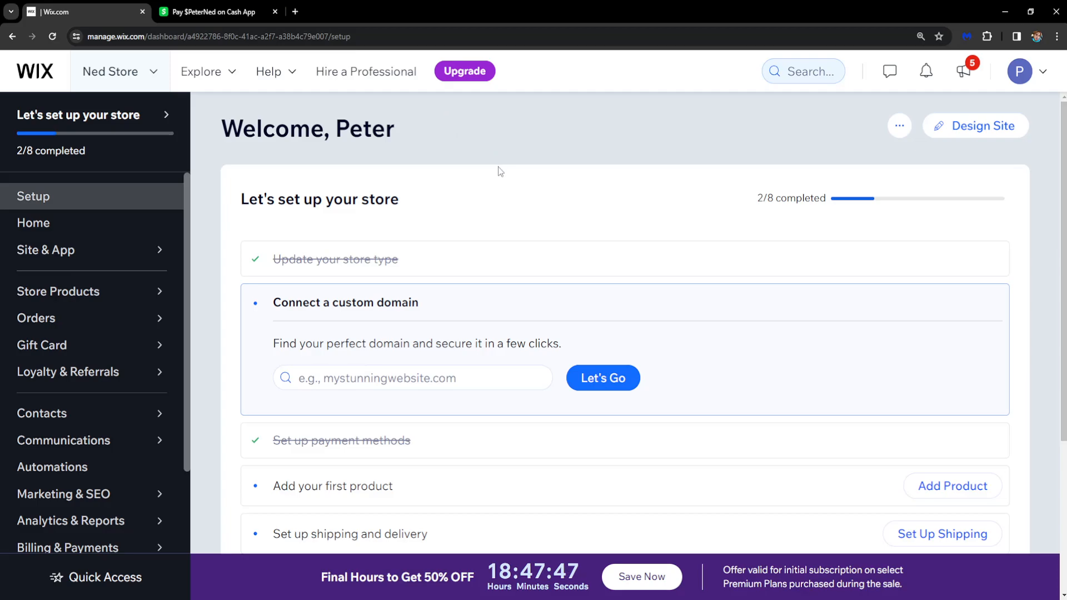
Scroll down the store dashboard sidebar and open Settings
{"action": "scroll", "scroll_direction": "down", "scroll_amount": 3}
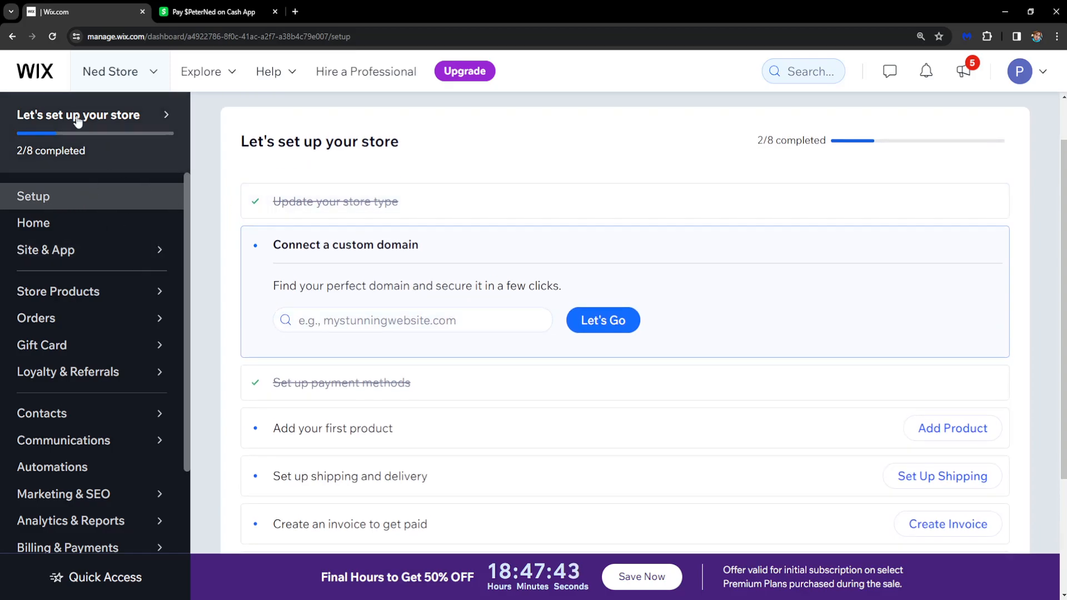
{"action": "scroll", "scroll_direction": "down", "scroll_amount": 3}
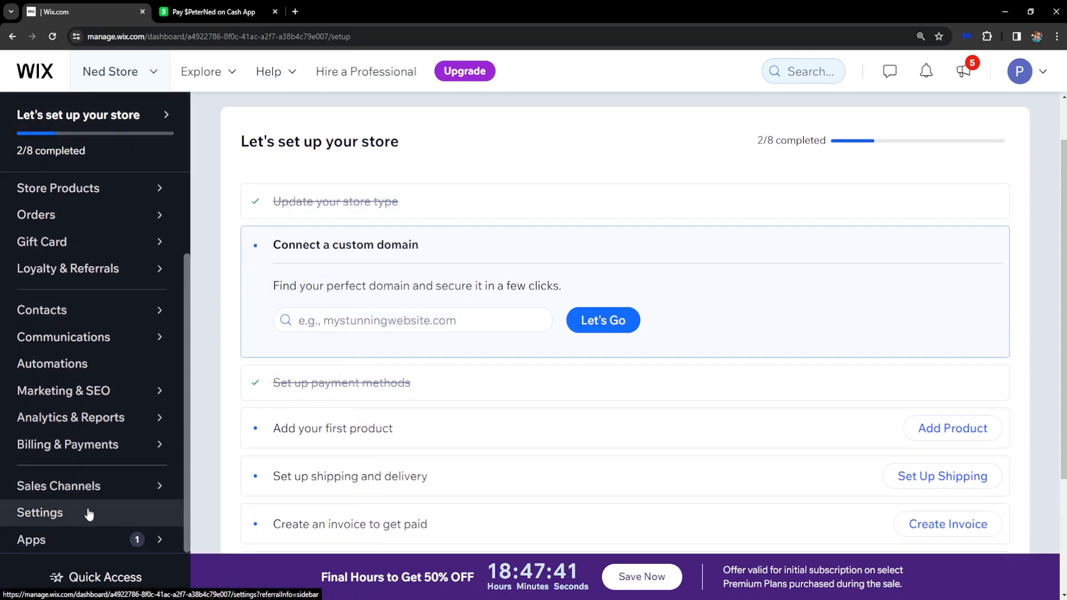
{"action": "left_click", "coordinate": [39, 513]}
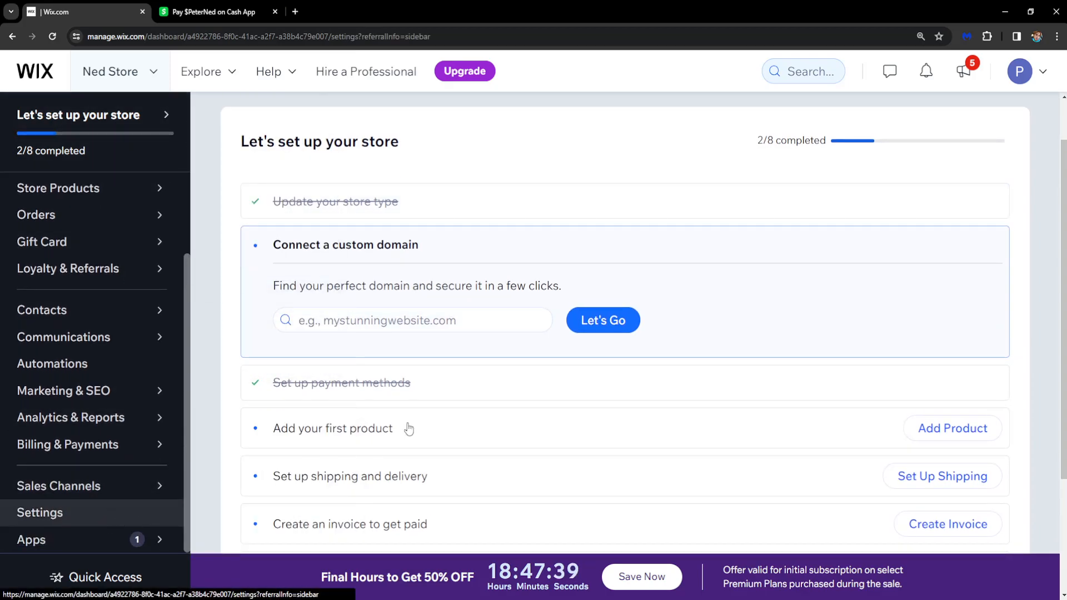
Open Accept payments in Settings and scroll down to the Manual Payments option
{"action": "left_click", "coordinate": [40, 512]}
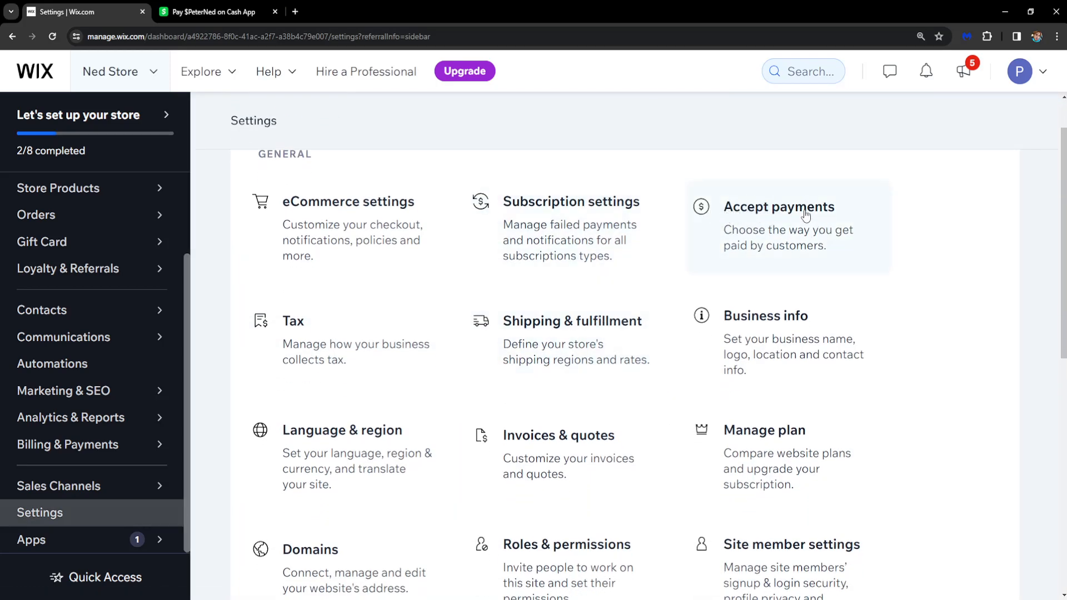
{"action": "left_click", "coordinate": [779, 207]}
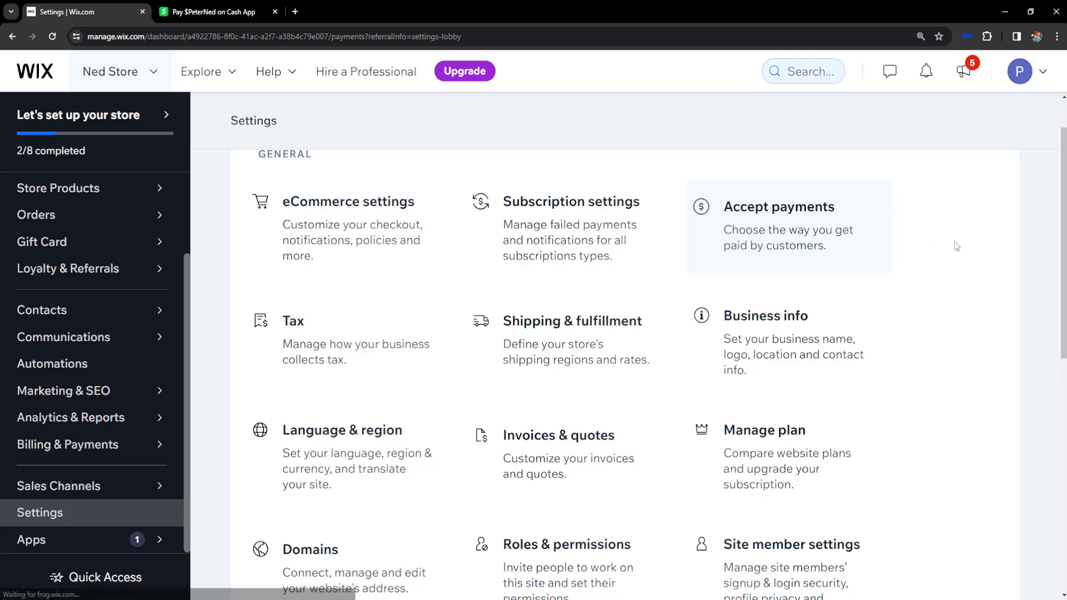
{"action": "left_click", "coordinate": [779, 207]}
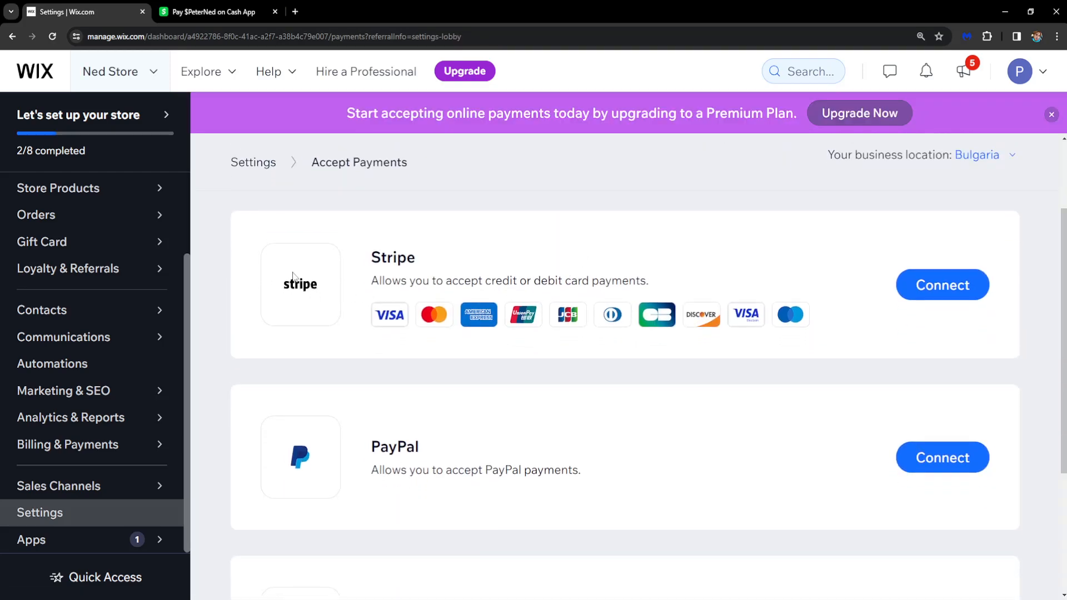
{"action": "scroll", "scroll_direction": "down", "scroll_amount": 3}
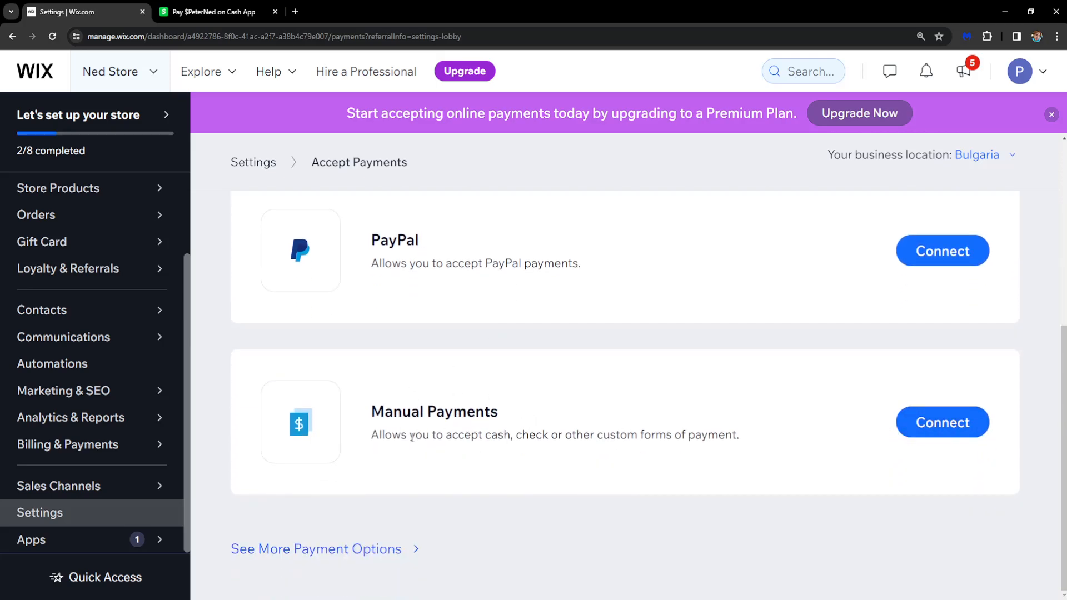
Begin connecting Manual Payments, review payment types, and start inserting a link into the instructions
{"action": "left_click", "coordinate": [942, 422]}
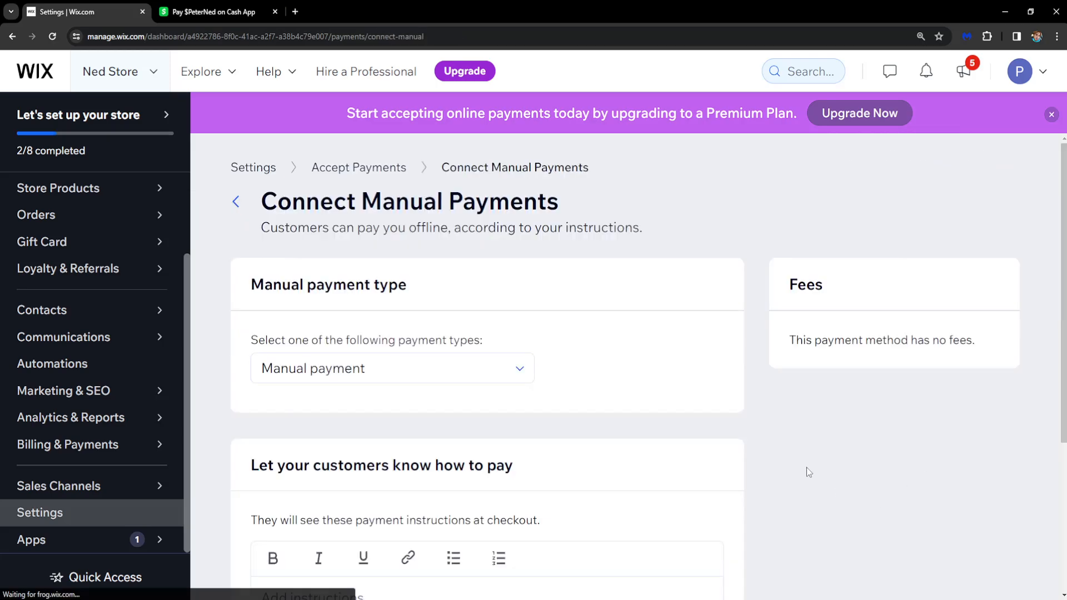
{"action": "left_click", "coordinate": [391, 368]}
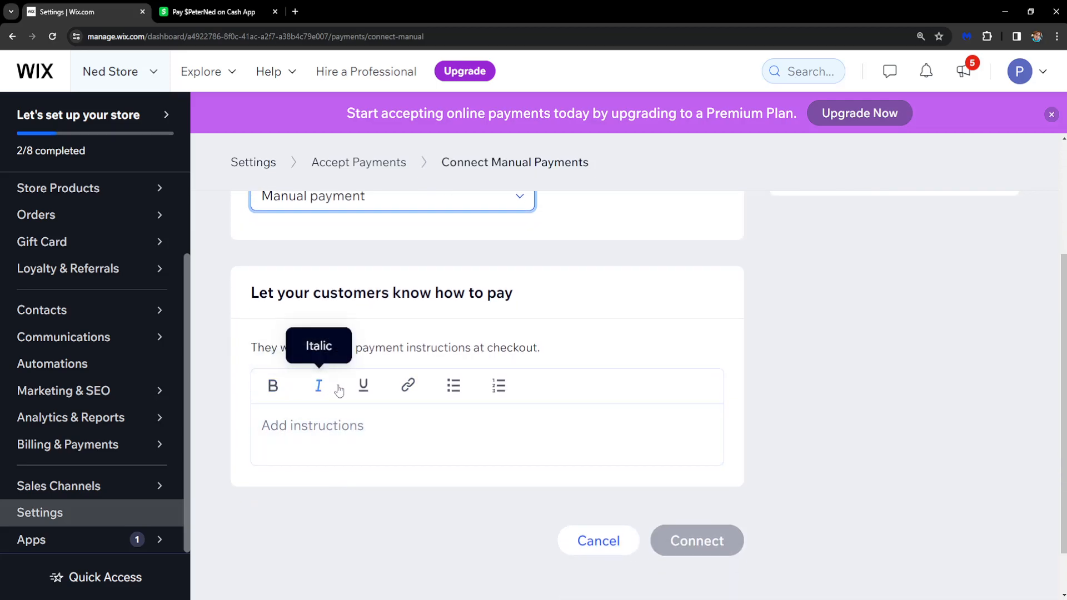
{"action": "mouse_move", "coordinate": [454, 386]}
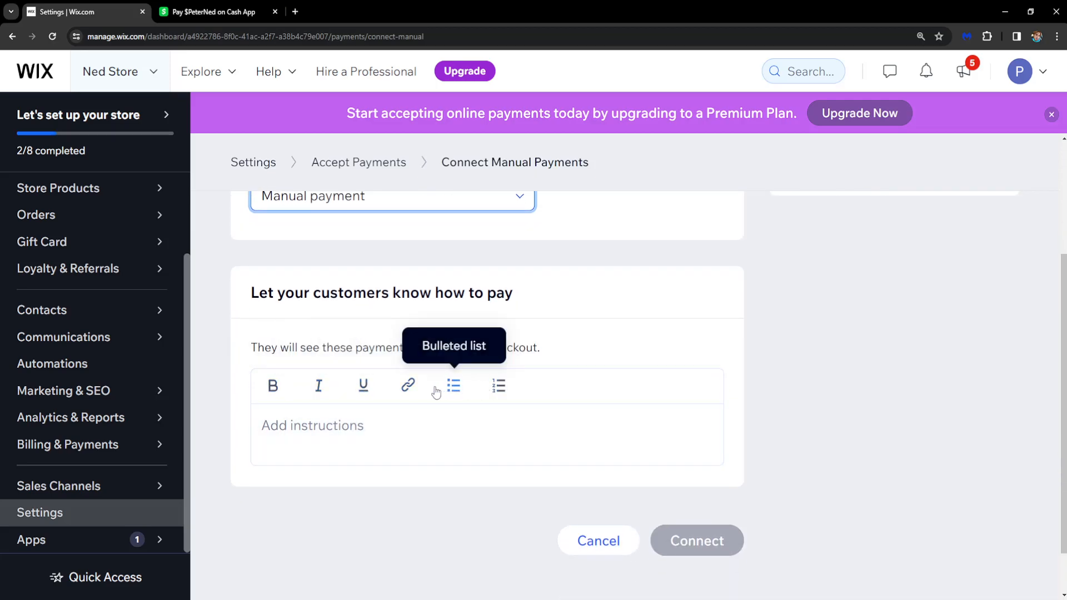
{"action": "mouse_move", "coordinate": [407, 385]}
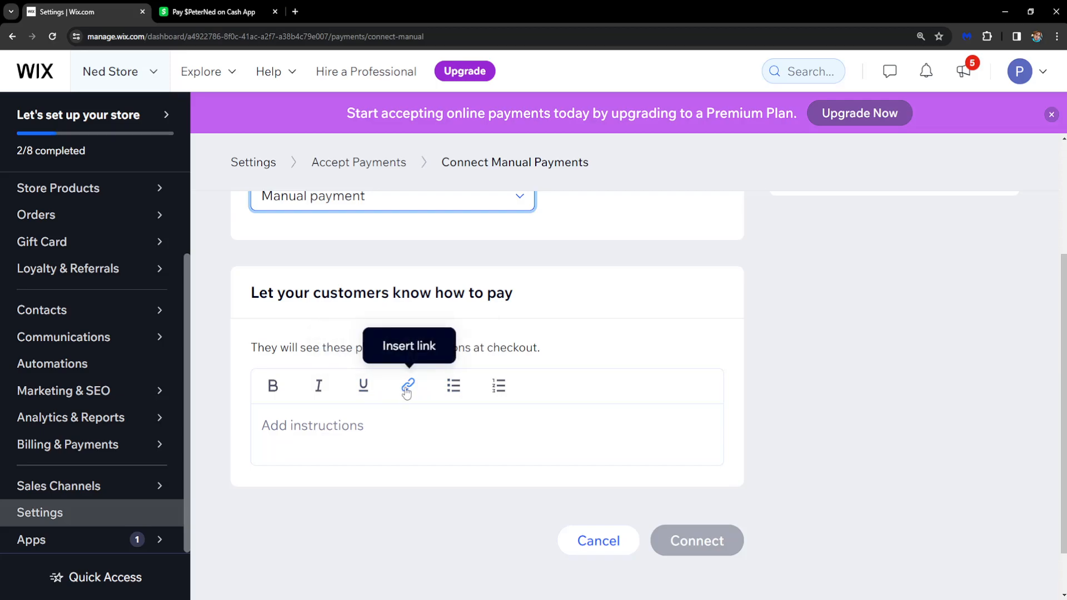
{"action": "left_click", "coordinate": [407, 386]}
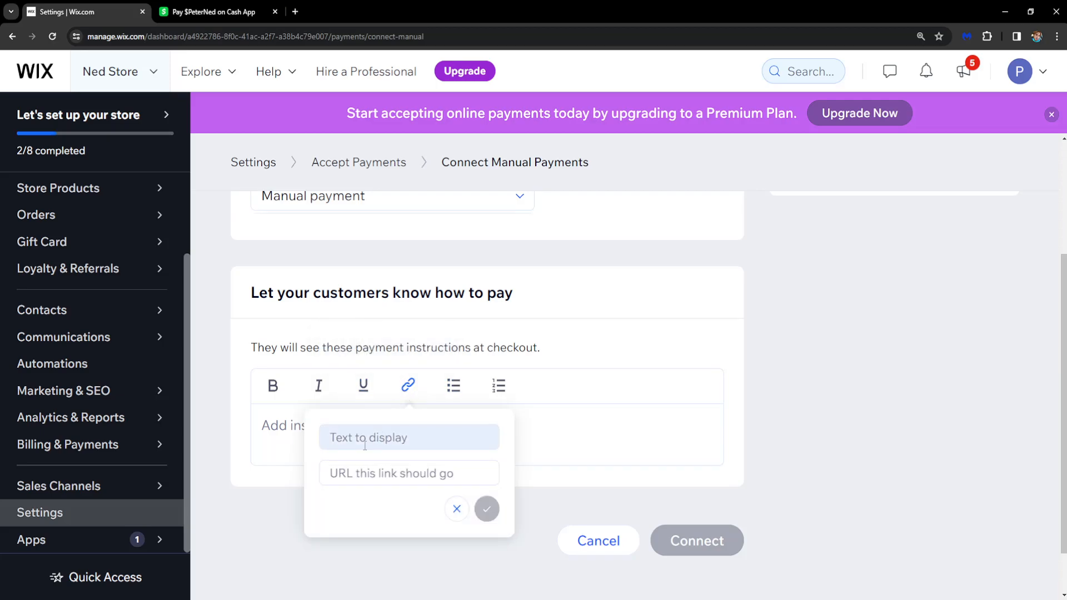
{"action": "left_click", "coordinate": [218, 11]}
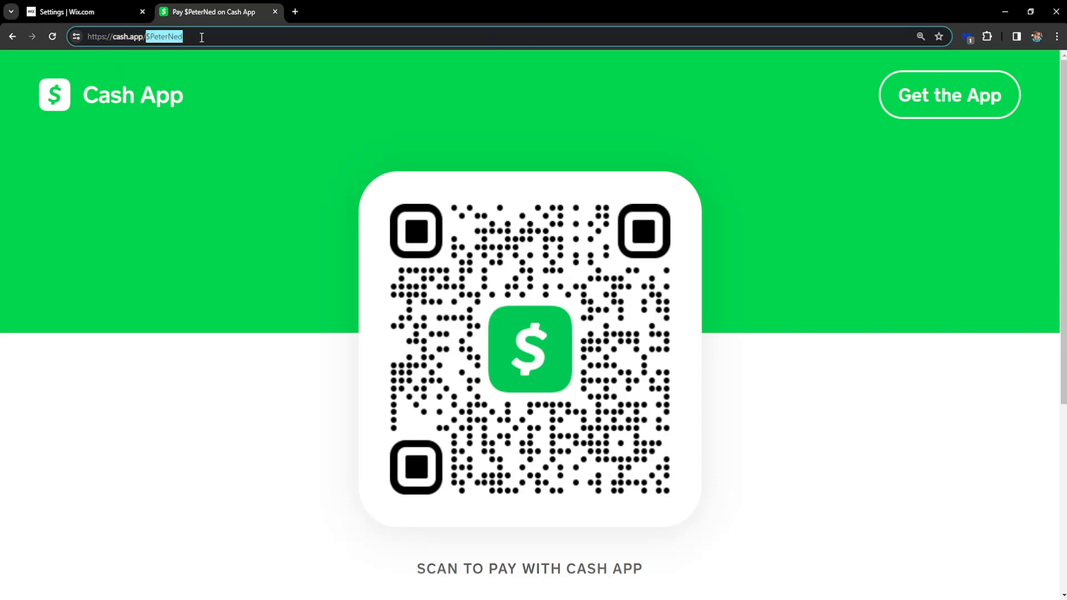
Copy the Cash App payment page address and return to the Wix form
{"action": "right_click", "coordinate": [136, 36]}
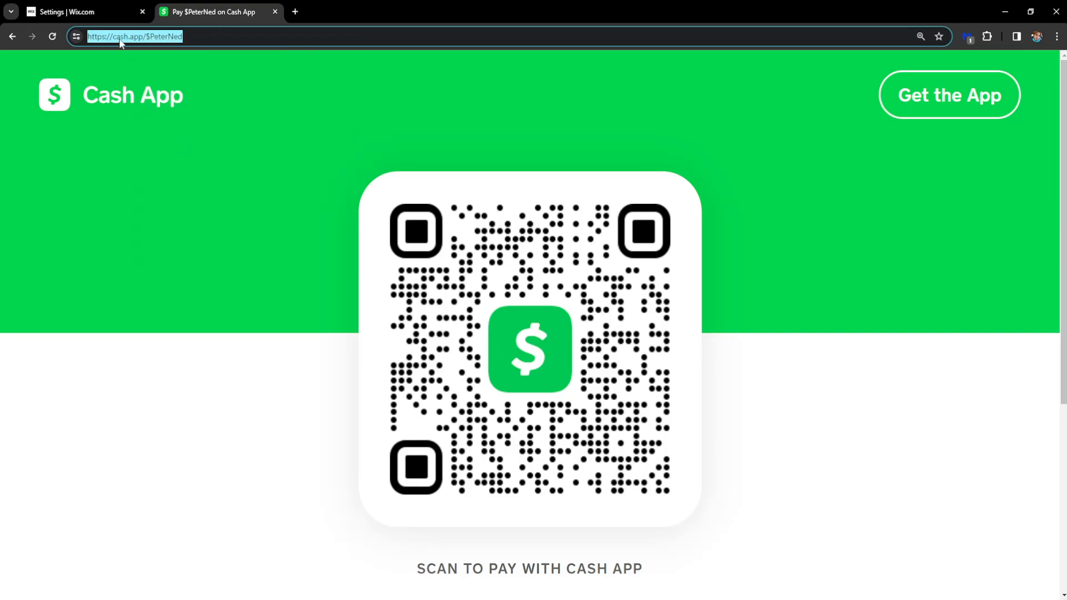
{"action": "left_click", "coordinate": [75, 12]}
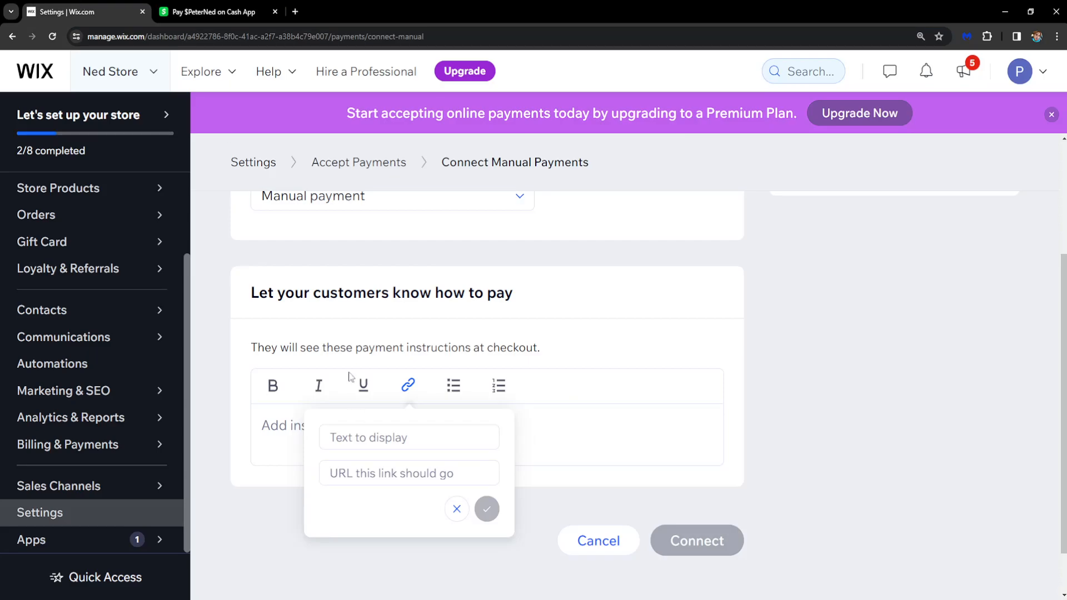
Paste the Cash App URL as the link destination with display text 'CASH APP' and confirm
{"action": "left_click", "coordinate": [409, 473]}
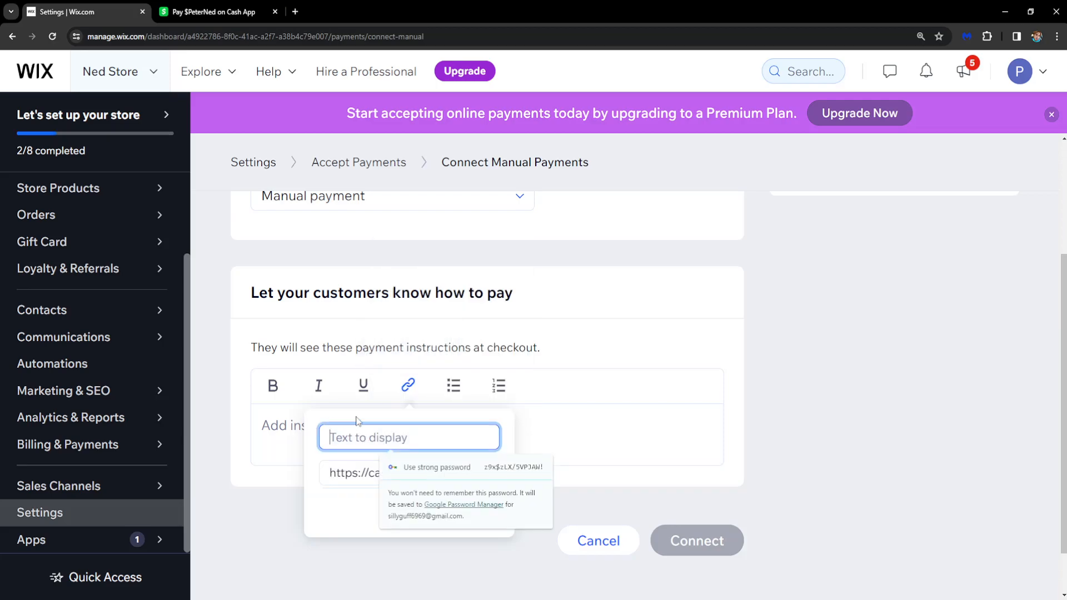
{"action": "mouse_move", "coordinate": [333, 512]}
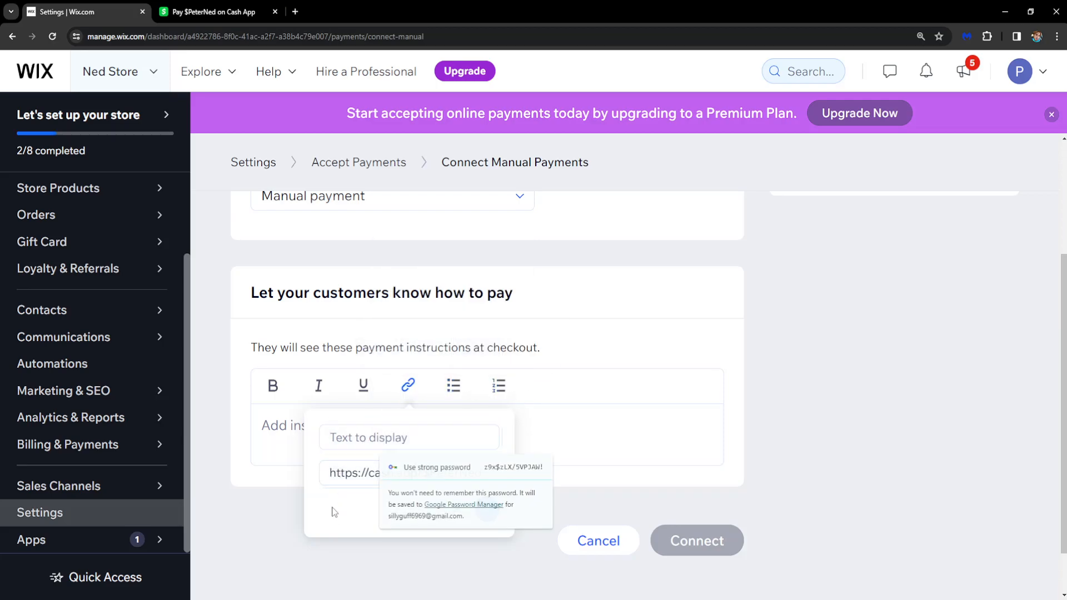
{"action": "left_click", "coordinate": [409, 438]}
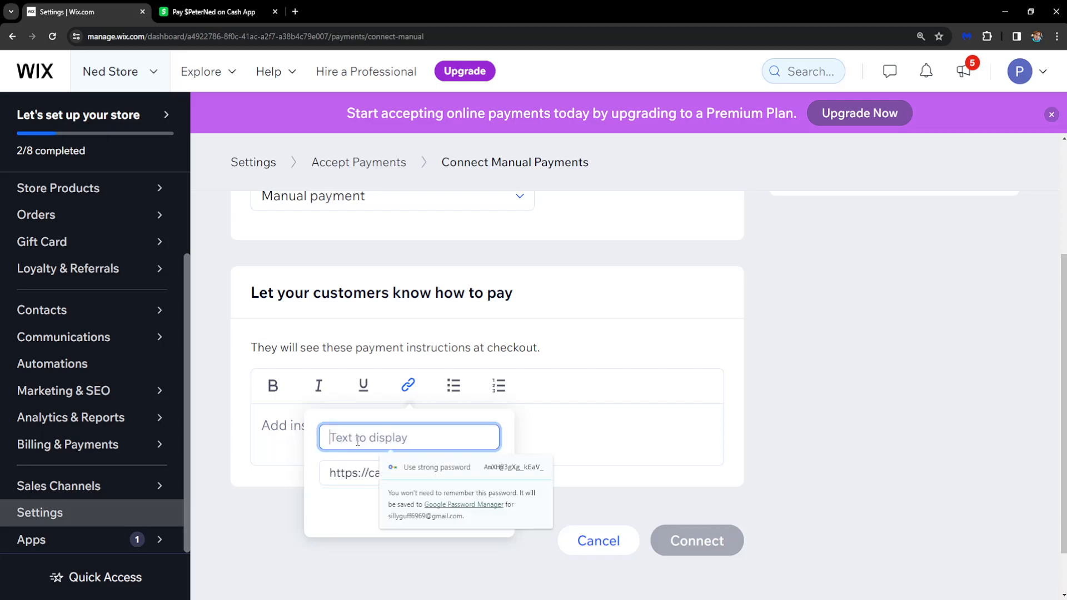
{"action": "type", "text": "CASH APP"}
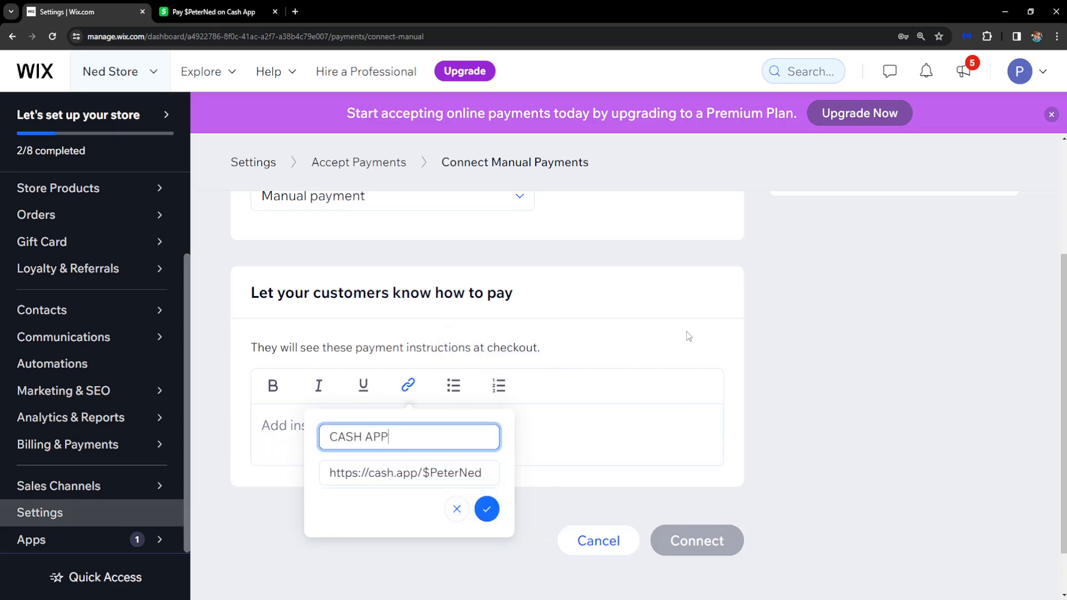
{"action": "left_click", "coordinate": [487, 509]}
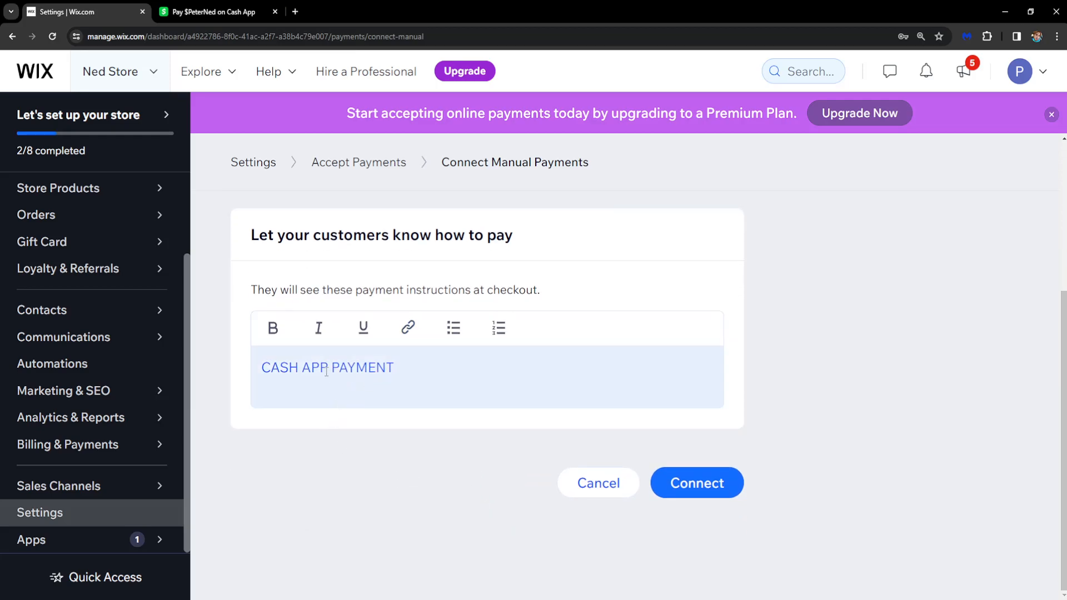
{"action": "scroll", "scroll_direction": "up", "scroll_amount": 3}
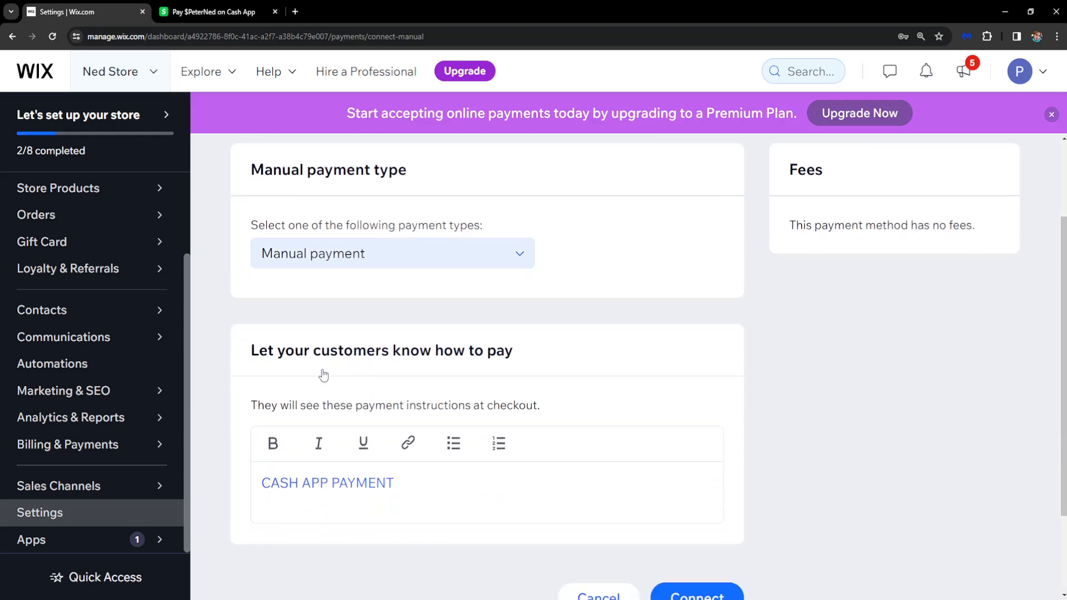
{"action": "scroll", "scroll_direction": "down", "scroll_amount": 3}
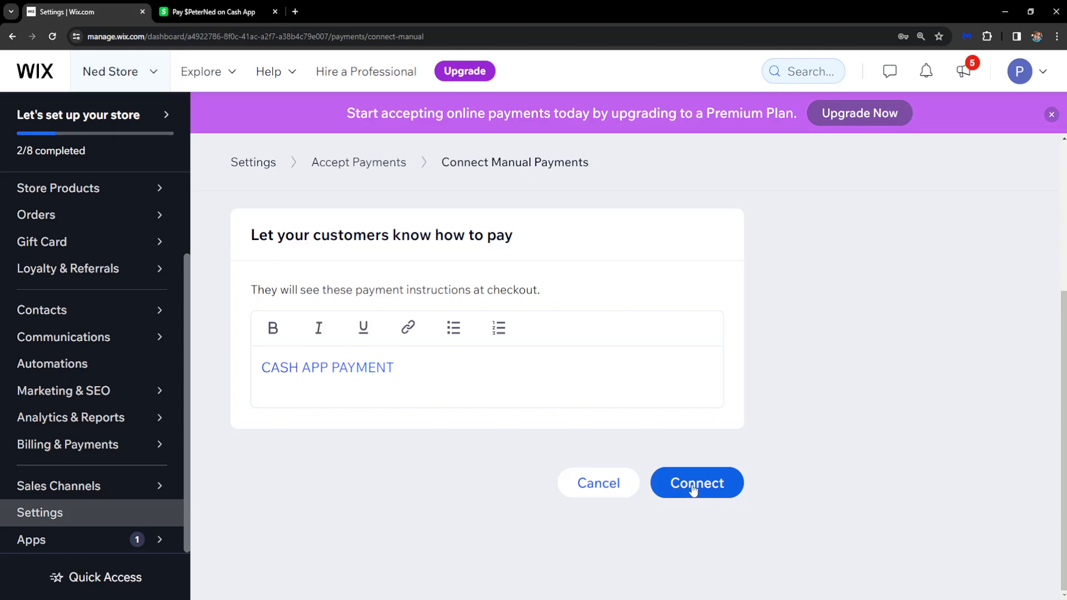
Save Manual Payments, bringing up the 'Manual Payments connected' upgrade prompt
{"action": "left_click", "coordinate": [697, 483]}
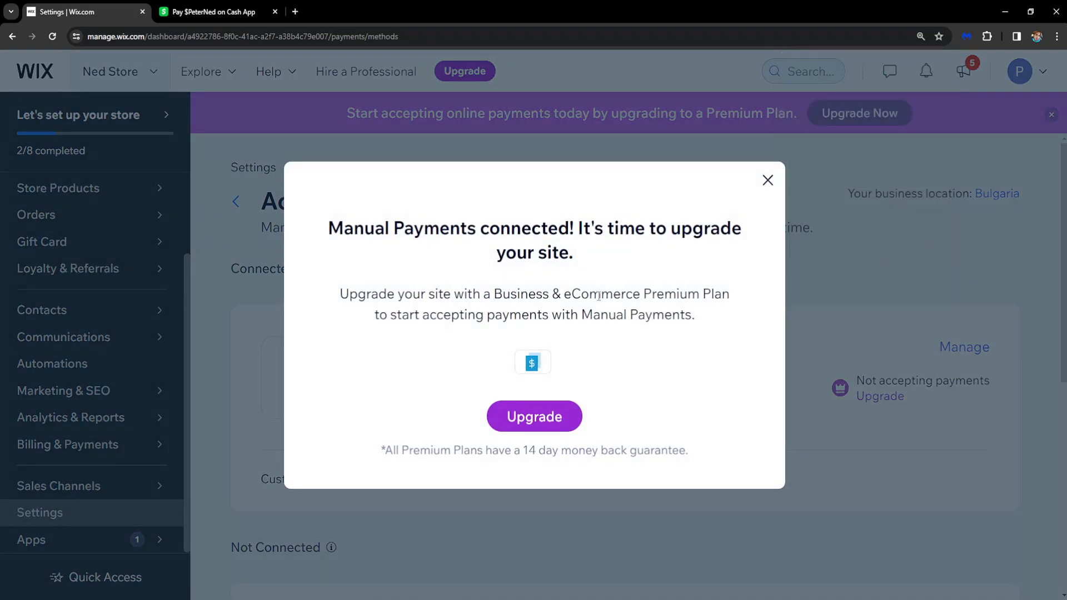
{"action": "mouse_move", "coordinate": [320, 293]}
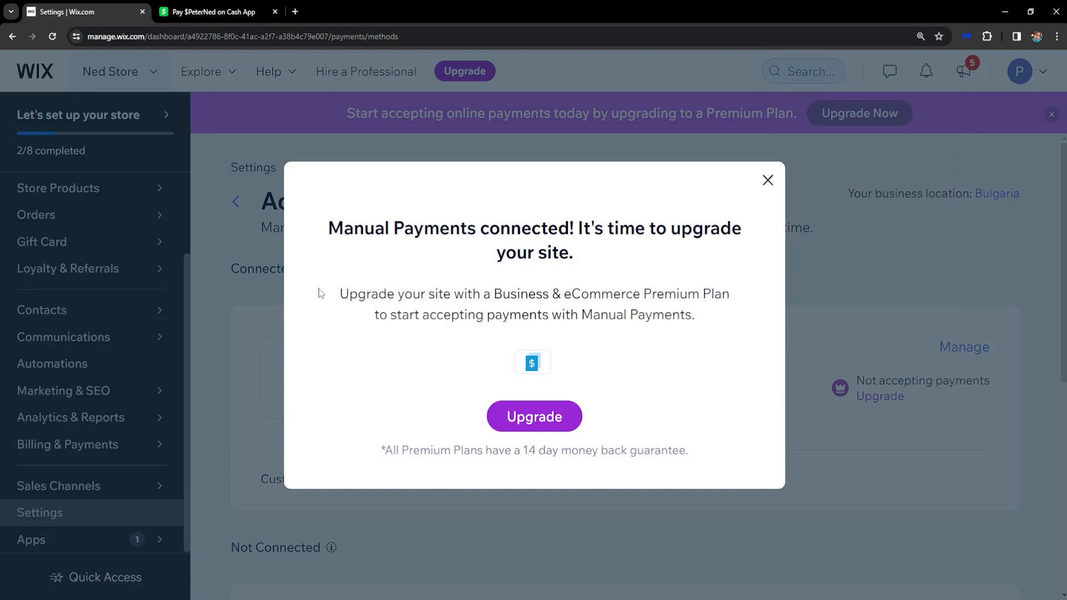
{"action": "mouse_move", "coordinate": [548, 330]}
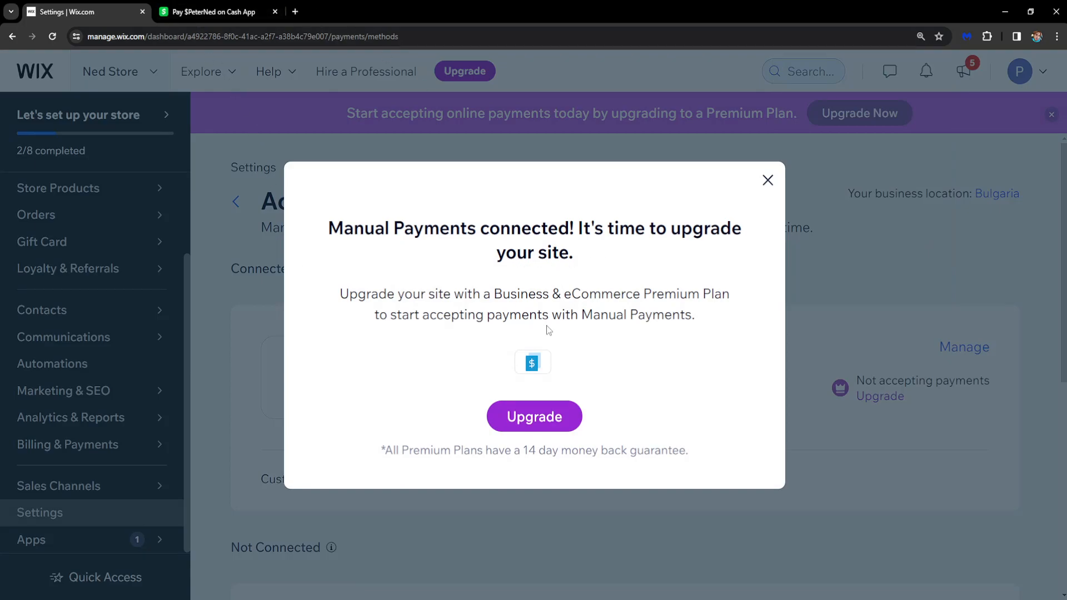